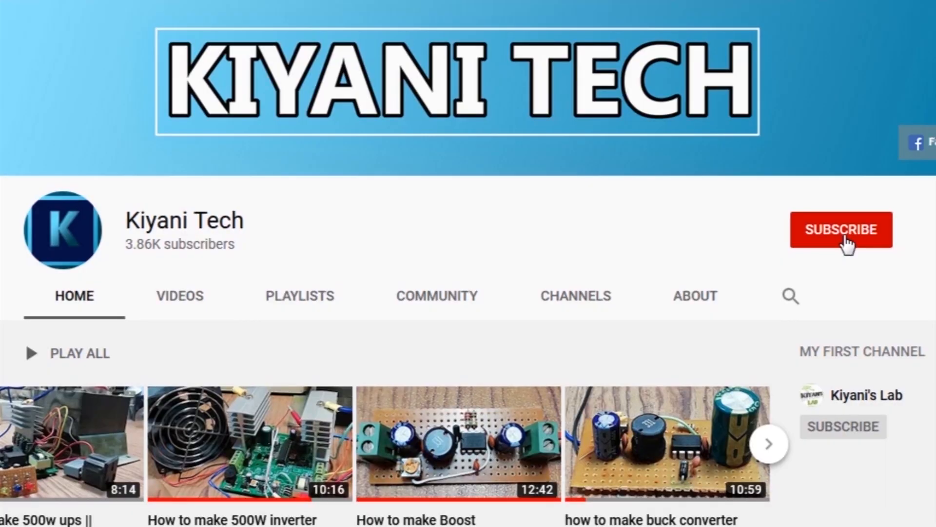
- Subscribe to the Kiyani Tech channel so its button shows SUBSCRIBED with the bell icon
left_click(842, 230)
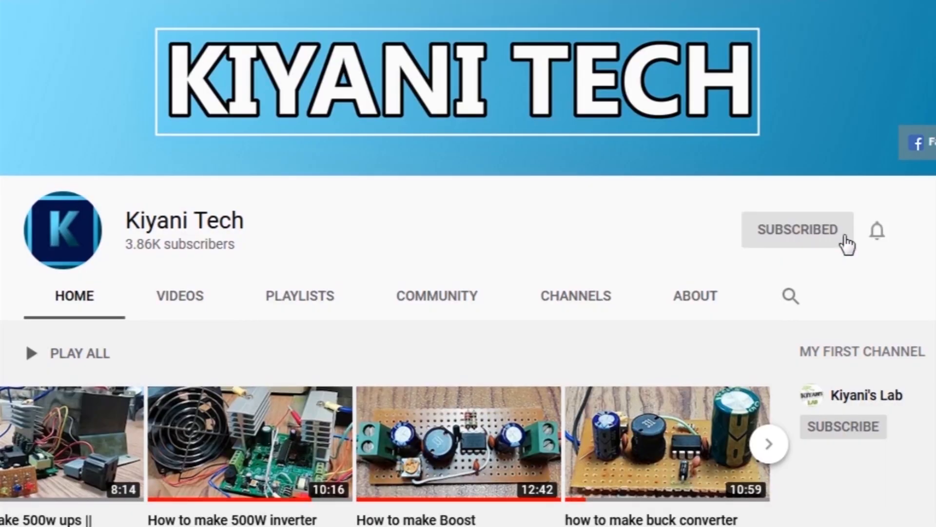